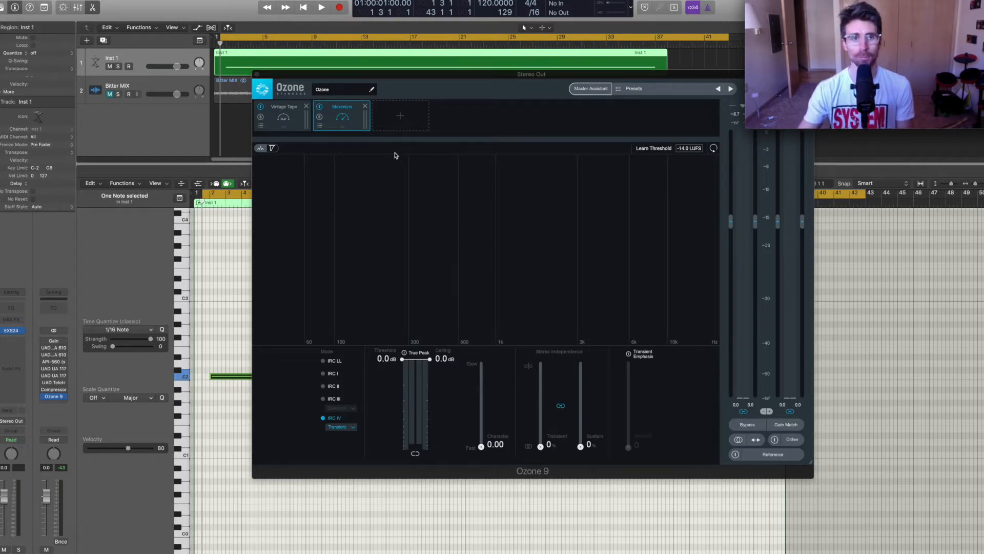
- Show the Vintage Tape module's controls in Ozone 9's module chain
{"action": "left_click", "coordinate": [283, 107]}
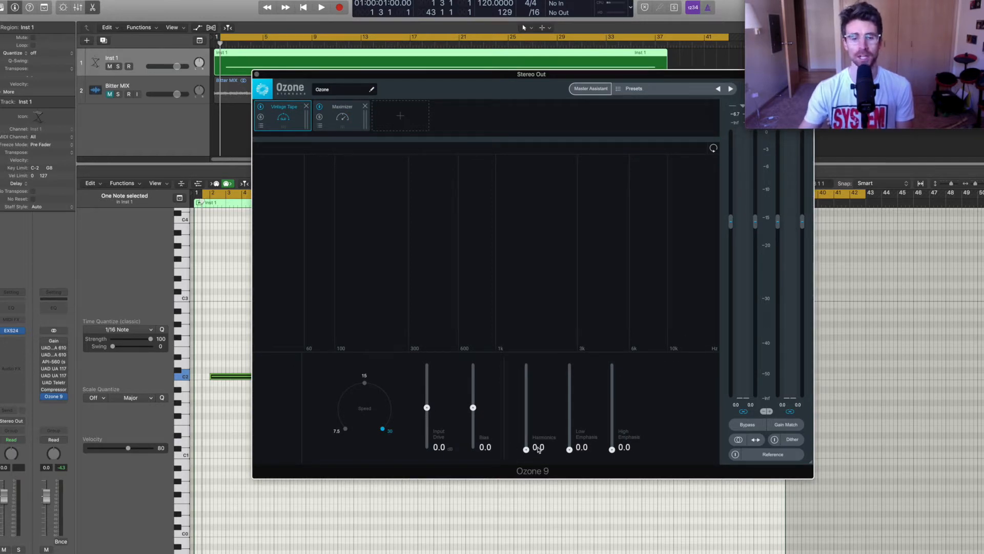
{"action": "mouse_move", "coordinate": [527, 450]}
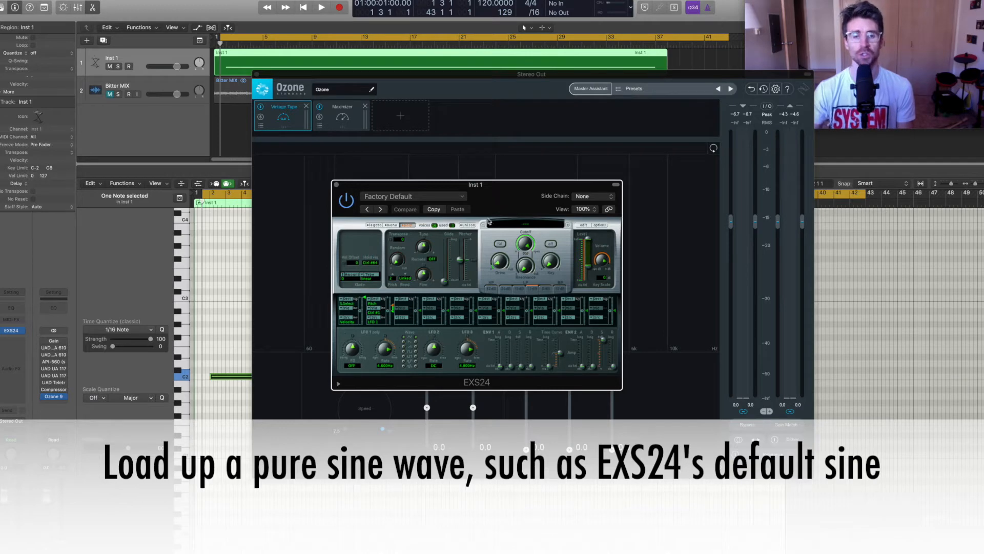
{"action": "mouse_move", "coordinate": [495, 194]}
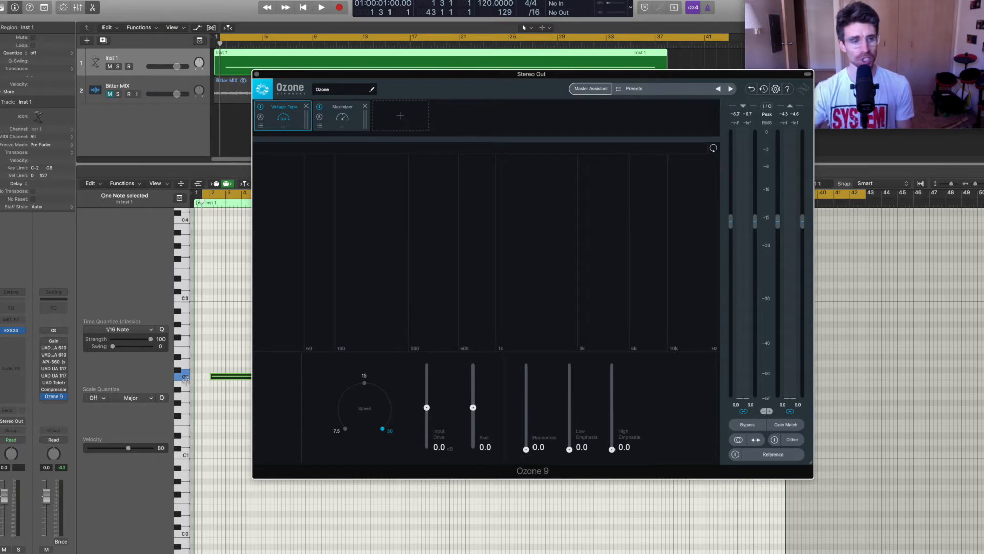
{"action": "left_click", "coordinate": [342, 117]}
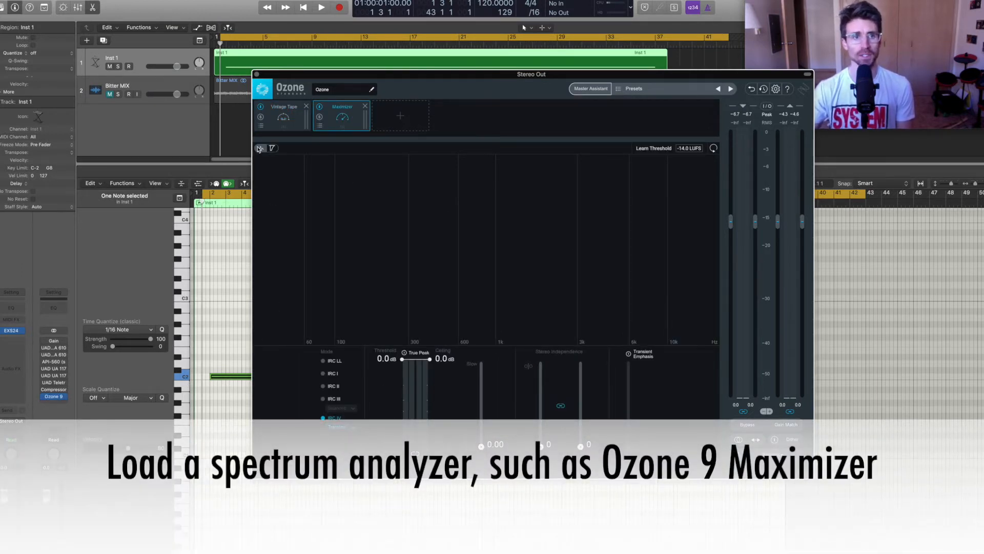
{"action": "mouse_move", "coordinate": [259, 148]}
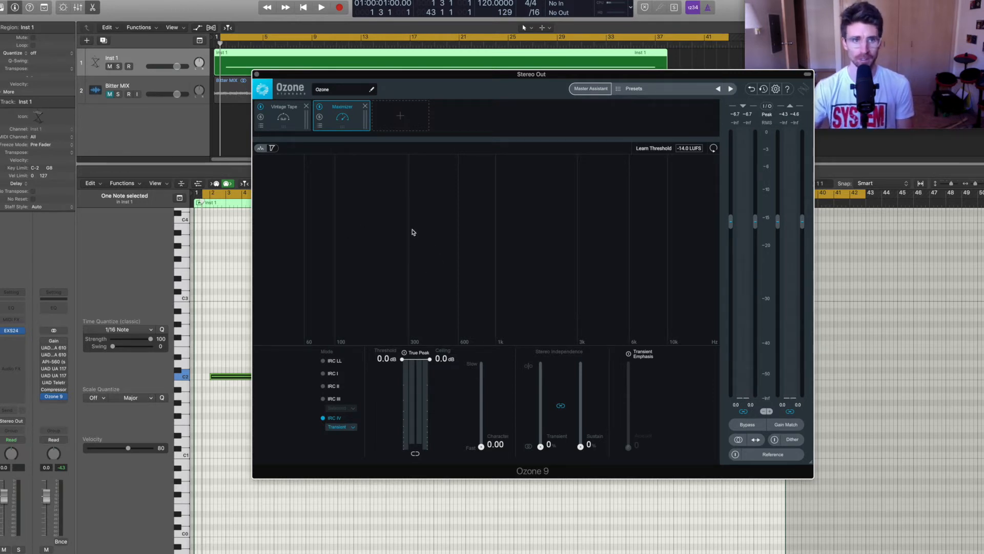
{"action": "mouse_move", "coordinate": [448, 204]}
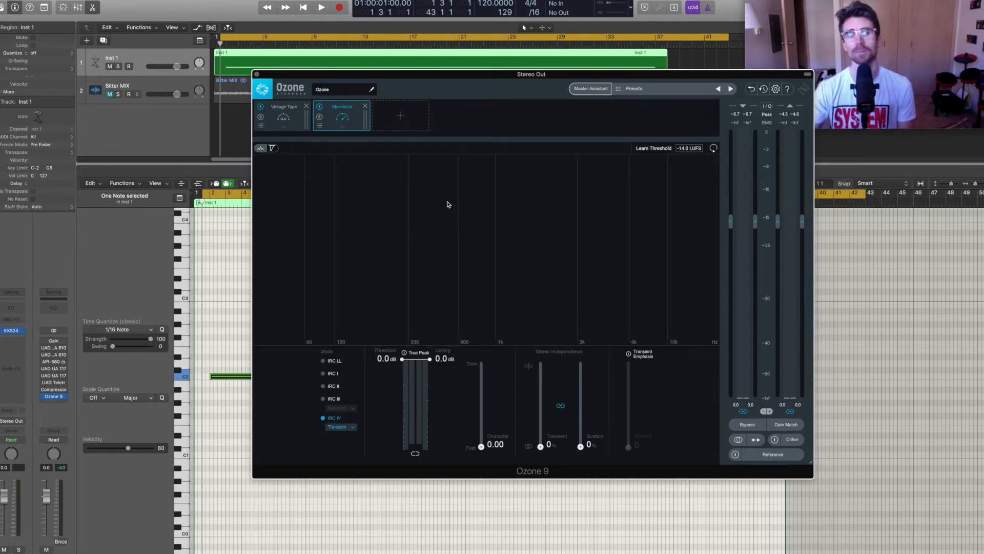
{"action": "left_click", "coordinate": [283, 106]}
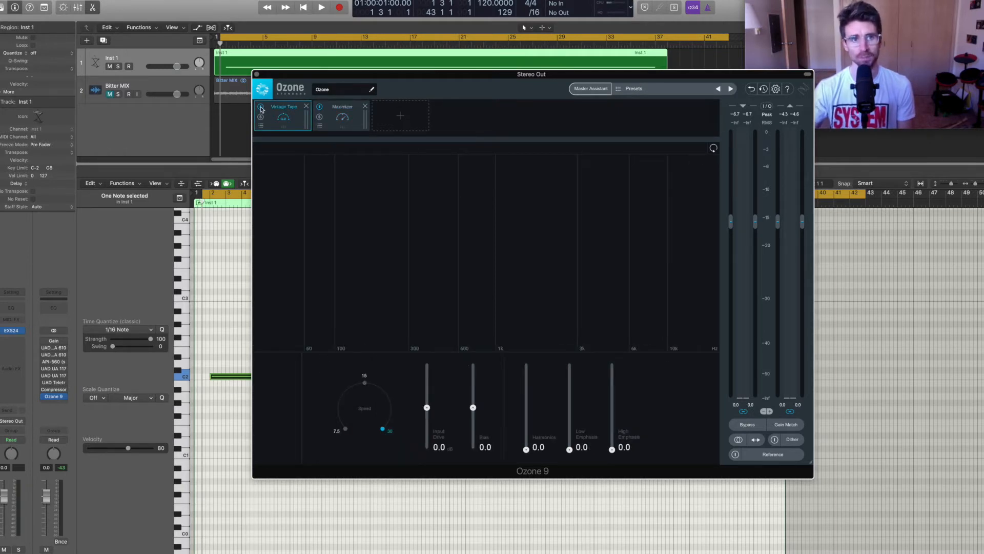
- Bypass Vintage Tape and play the pure sine, showing a single peak near 100 Hz
{"action": "left_click", "coordinate": [341, 116]}
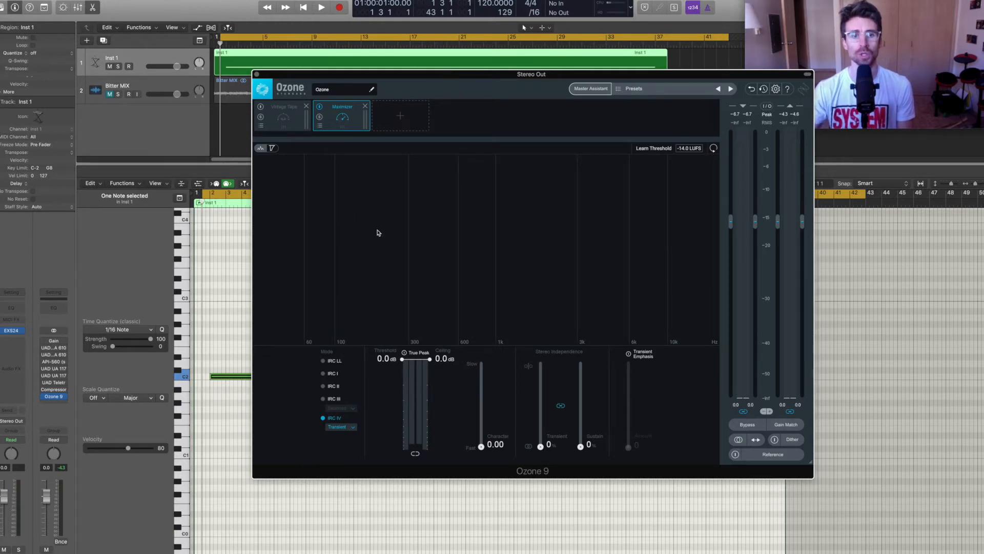
{"action": "mouse_move", "coordinate": [404, 239]}
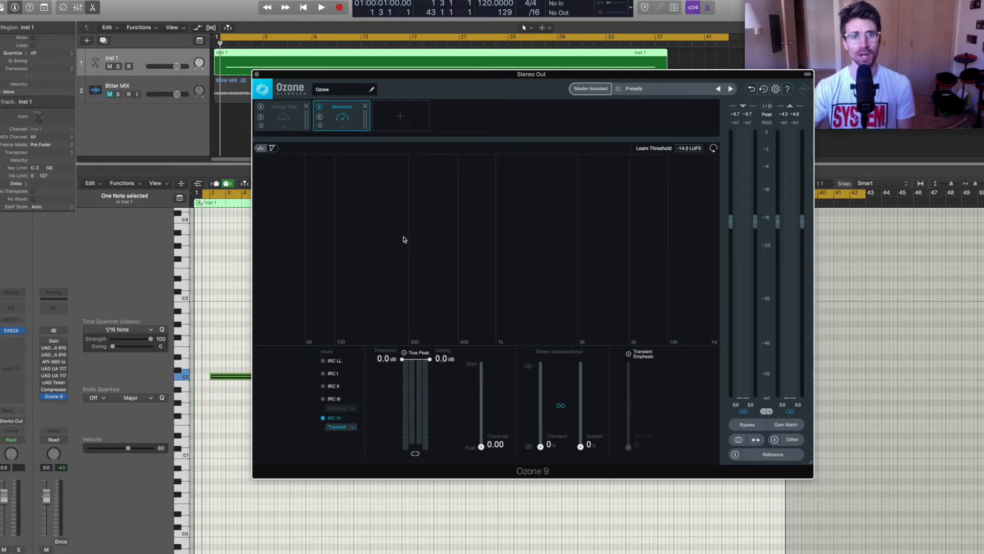
{"action": "mouse_move", "coordinate": [474, 104]}
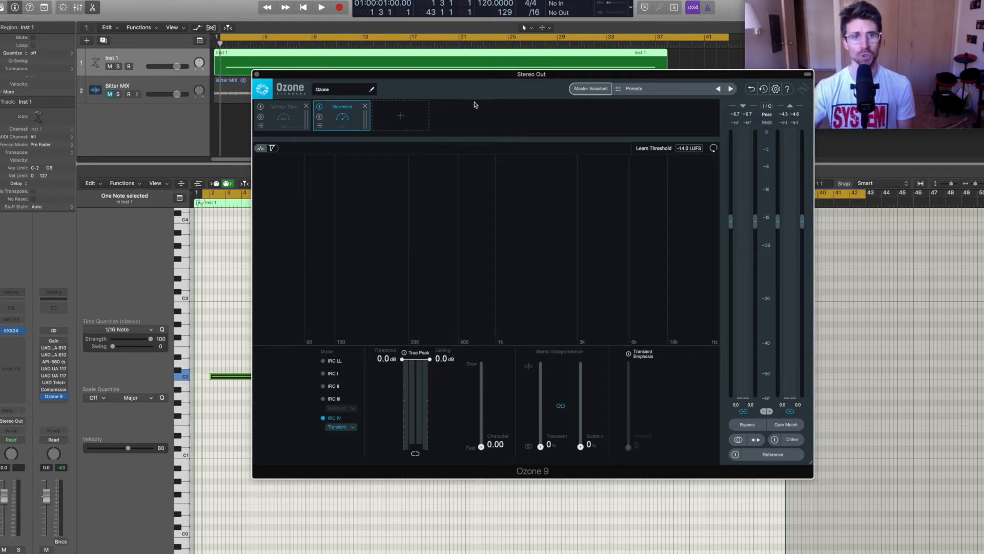
{"action": "left_click", "coordinate": [321, 7]}
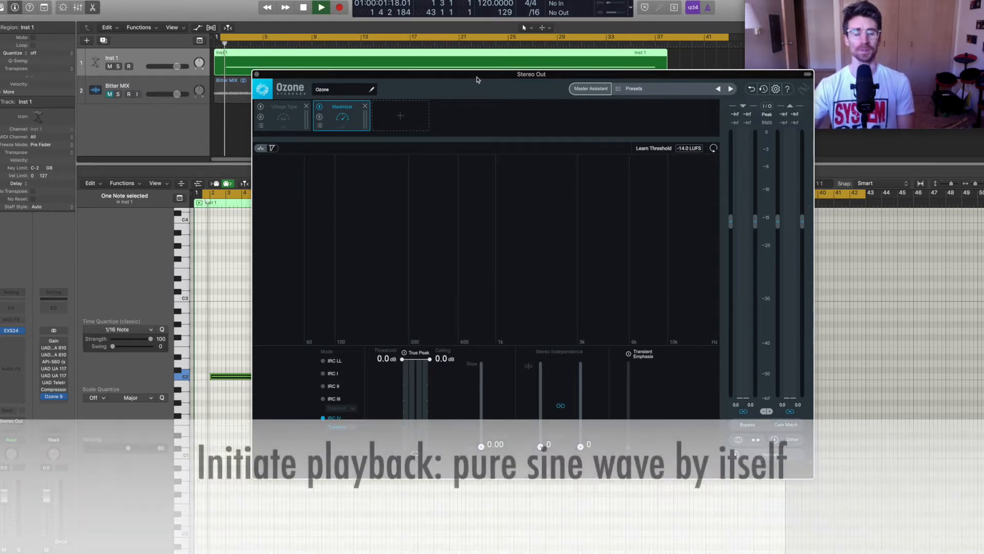
{"action": "left_click", "coordinate": [321, 6]}
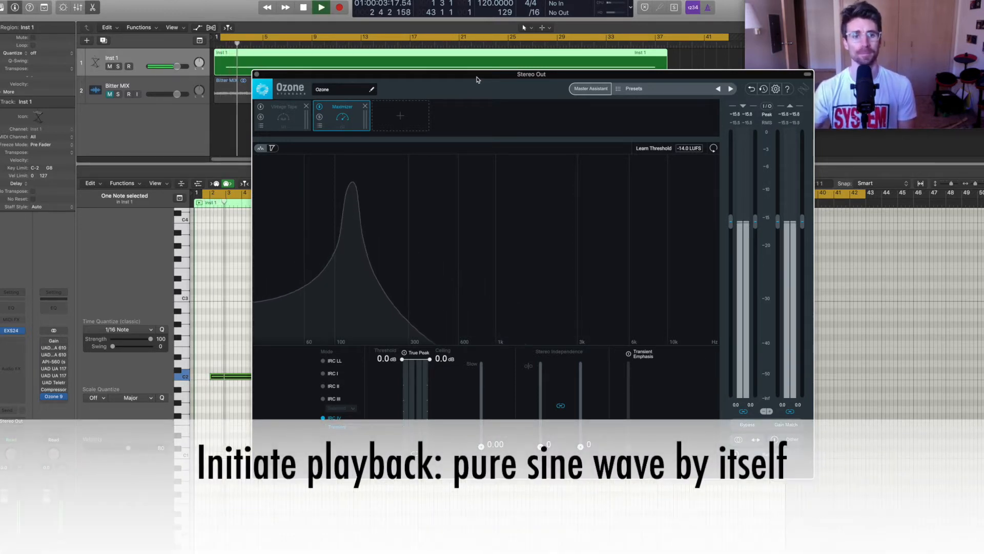
{"action": "left_click", "coordinate": [321, 6]}
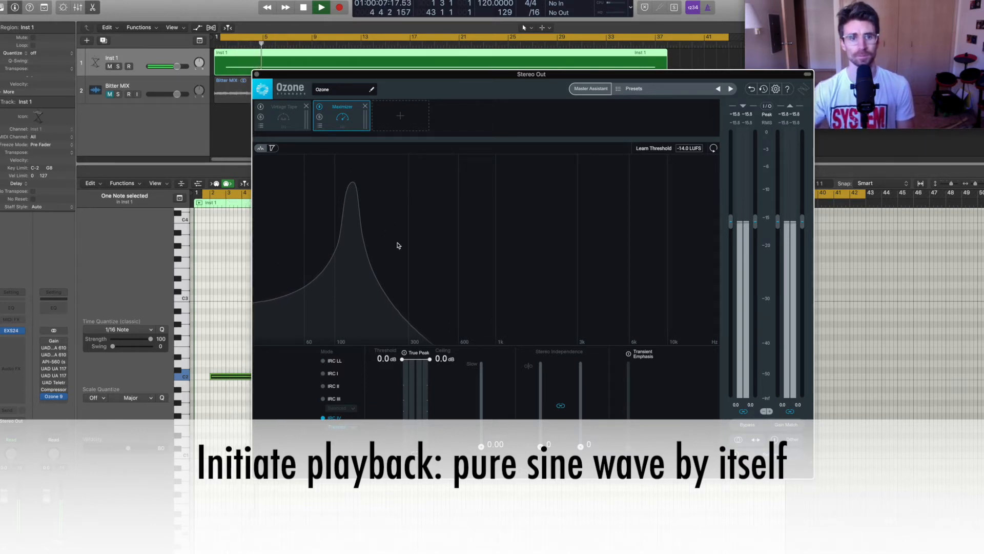
{"action": "left_click", "coordinate": [320, 6]}
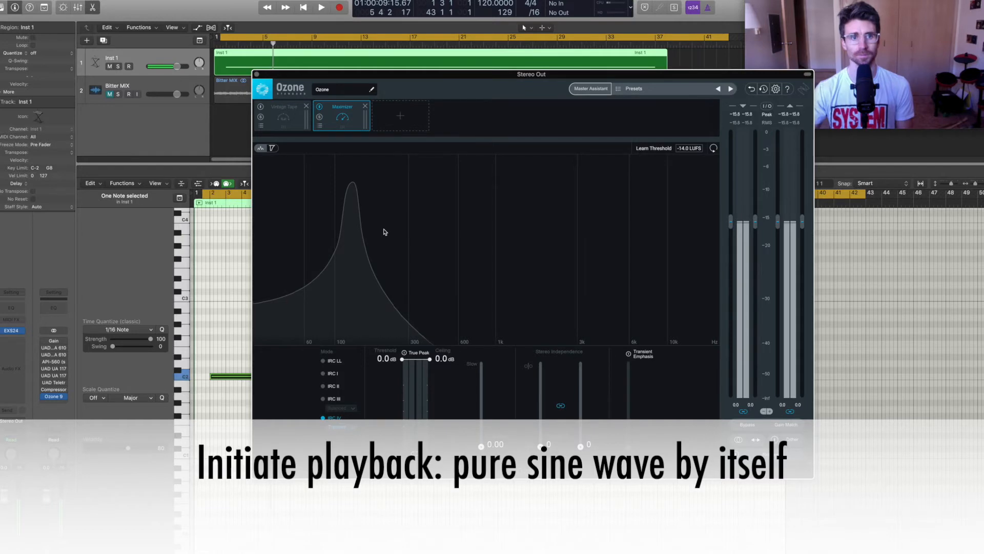
{"action": "left_click", "coordinate": [321, 7]}
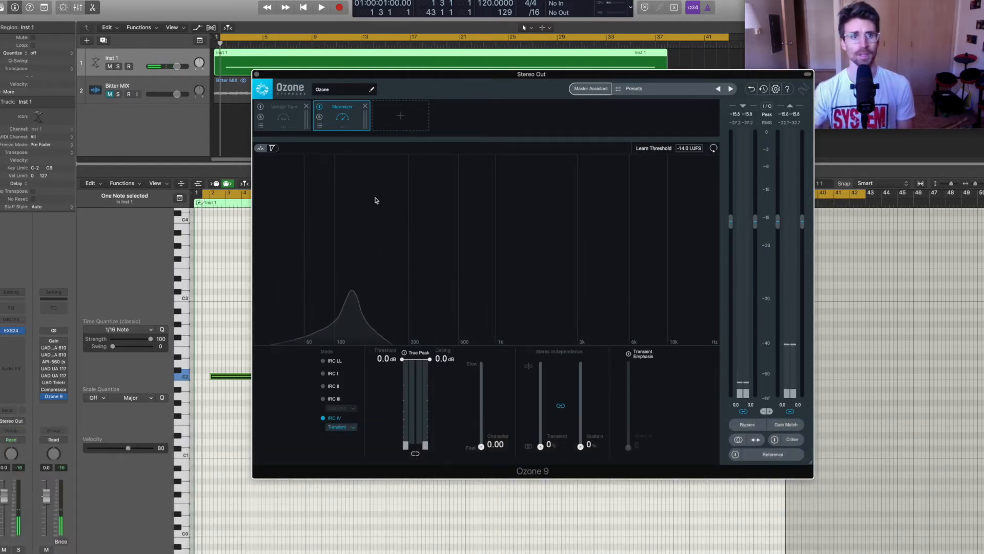
- Re-enable Vintage Tape, raise Harmonics to 10, then drop it back to 0
{"action": "left_click", "coordinate": [282, 116]}
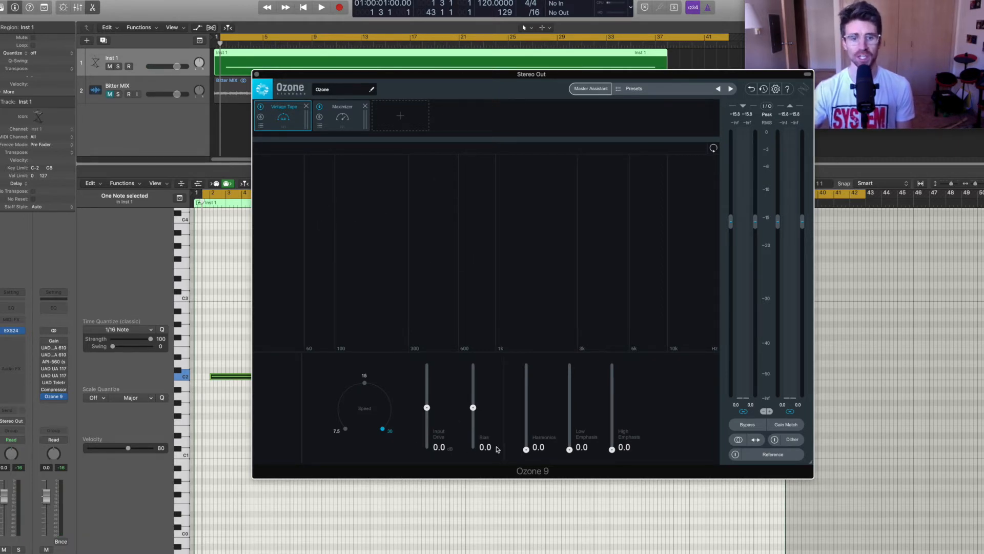
{"action": "mouse_move", "coordinate": [519, 354]}
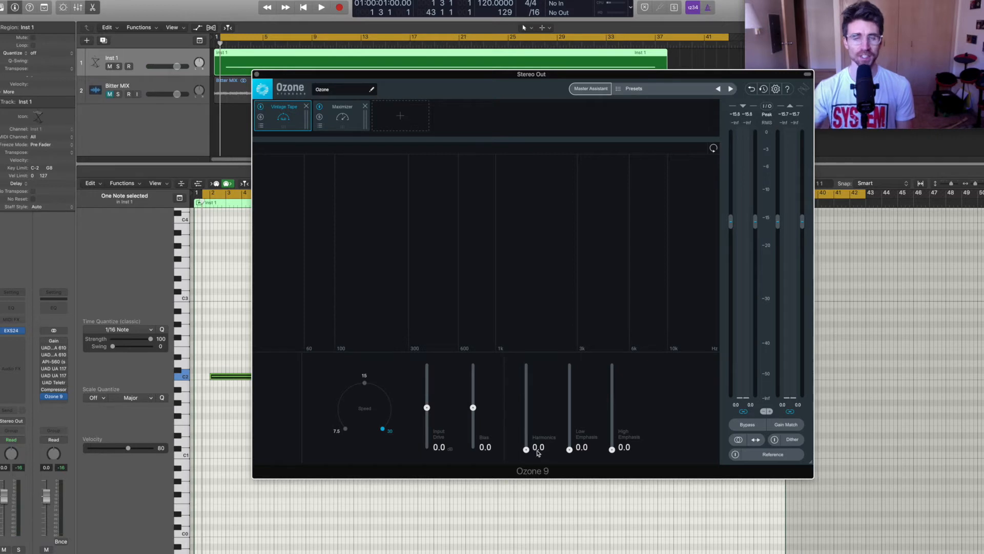
{"action": "mouse_move", "coordinate": [537, 453]}
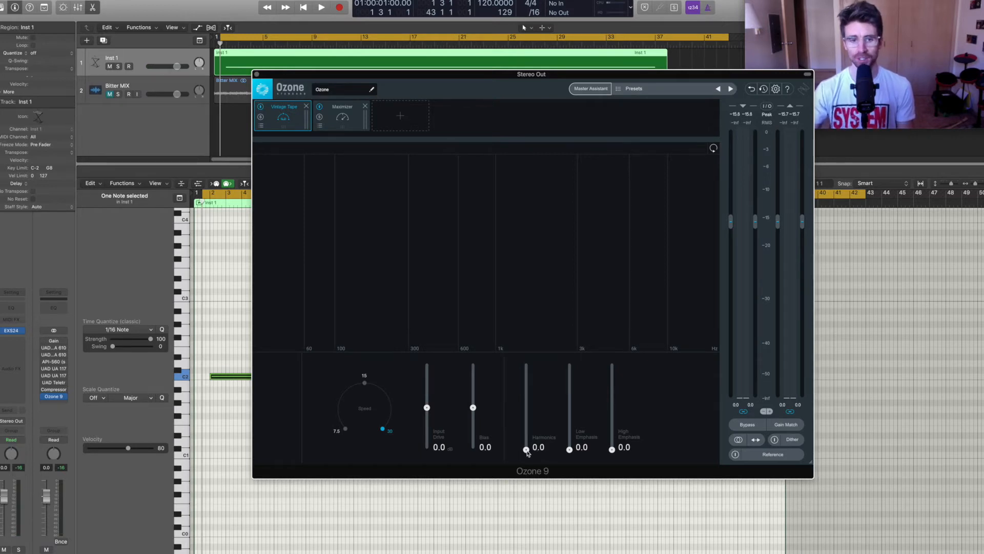
{"action": "left_click_drag", "start_coordinate": [525, 450], "coordinate": [526, 366]}
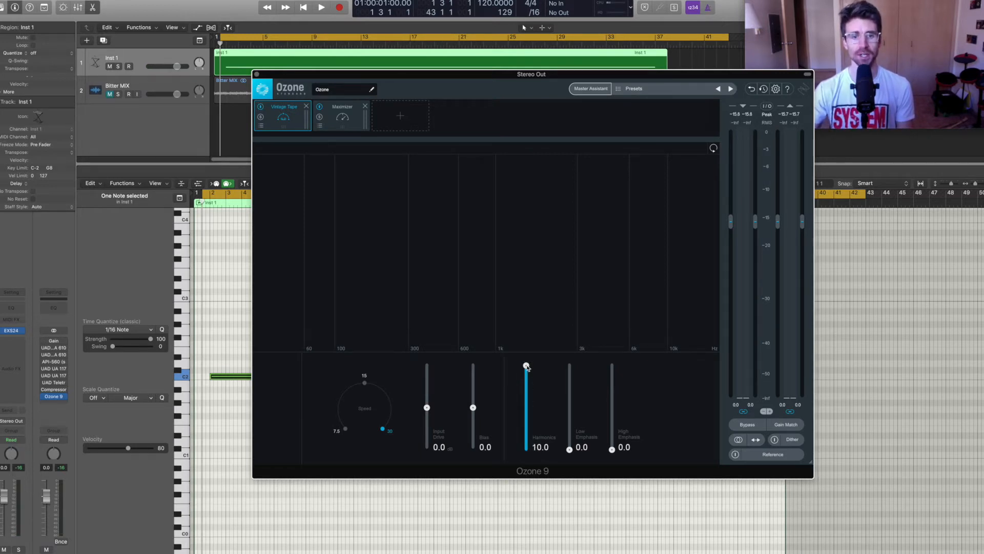
{"action": "left_click_drag", "start_coordinate": [526, 367], "coordinate": [526, 450]}
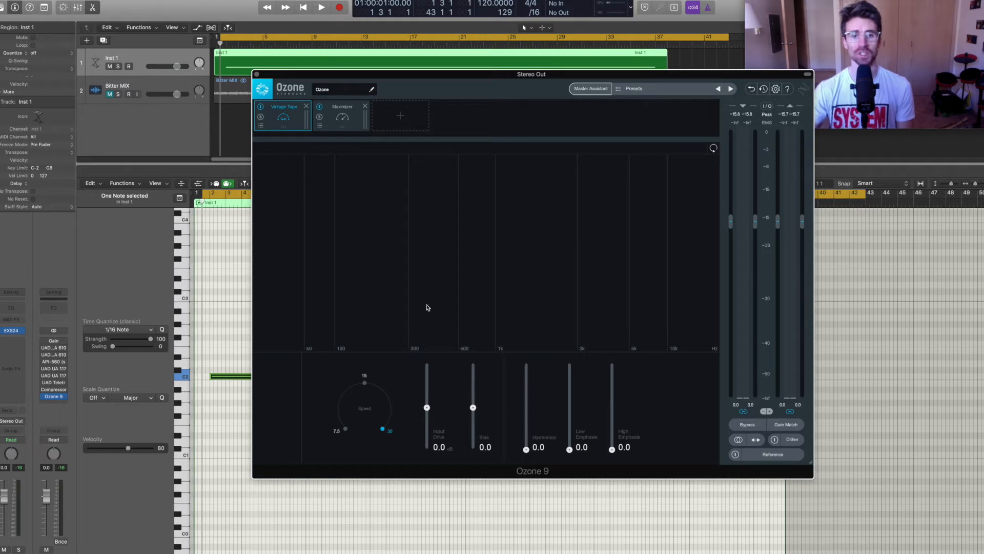
{"action": "mouse_move", "coordinate": [470, 332]}
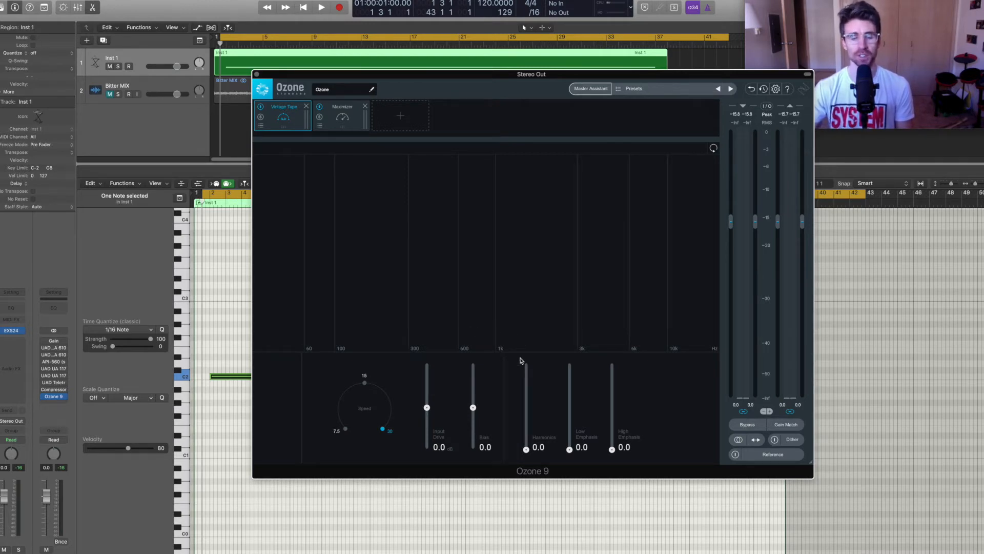
- Play the sine and gradually raise Vintage Tape Harmonics from 0 to 10
{"action": "left_click", "coordinate": [320, 7]}
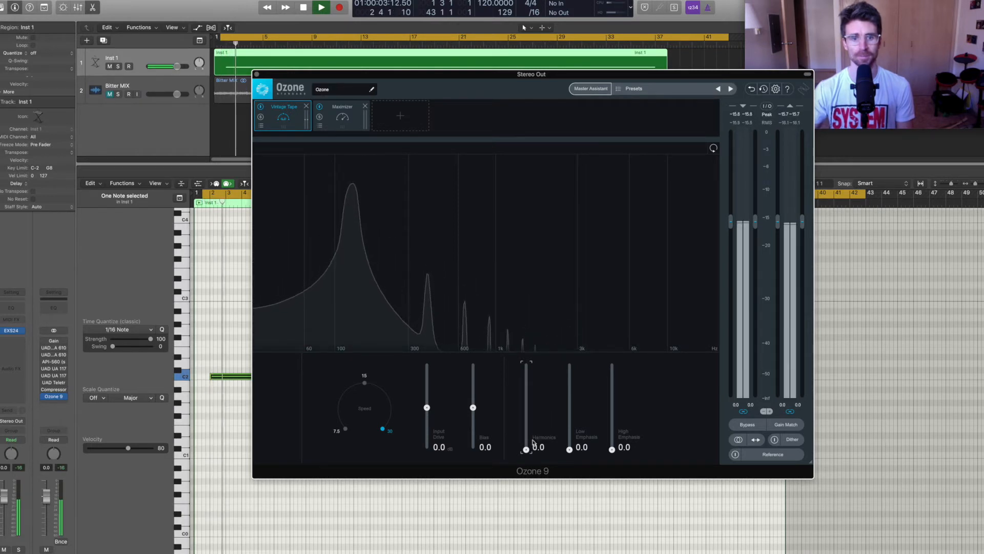
{"action": "left_click_drag", "start_coordinate": [526, 449], "coordinate": [526, 443]}
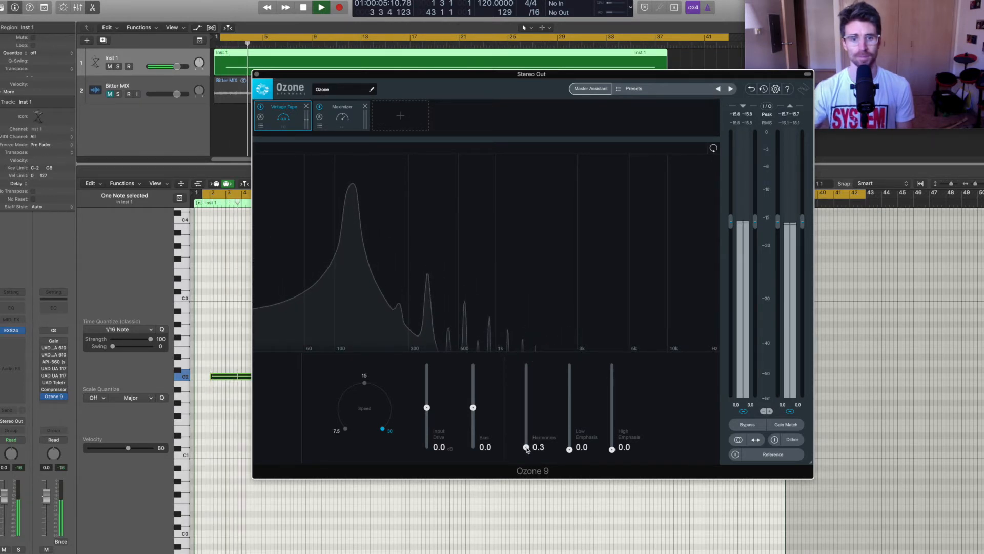
{"action": "left_click_drag", "start_coordinate": [526, 448], "coordinate": [526, 441]}
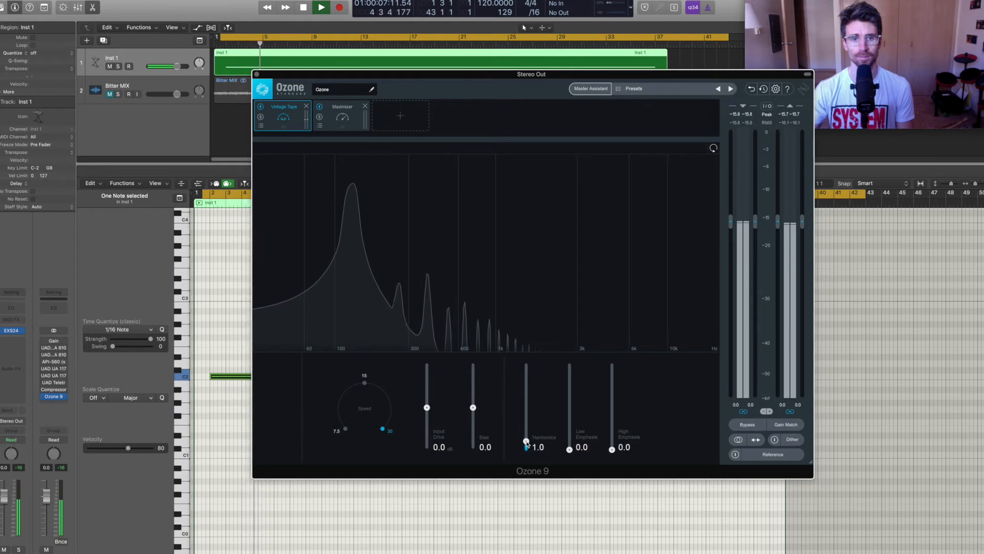
{"action": "left_click_drag", "start_coordinate": [526, 443], "coordinate": [526, 432]}
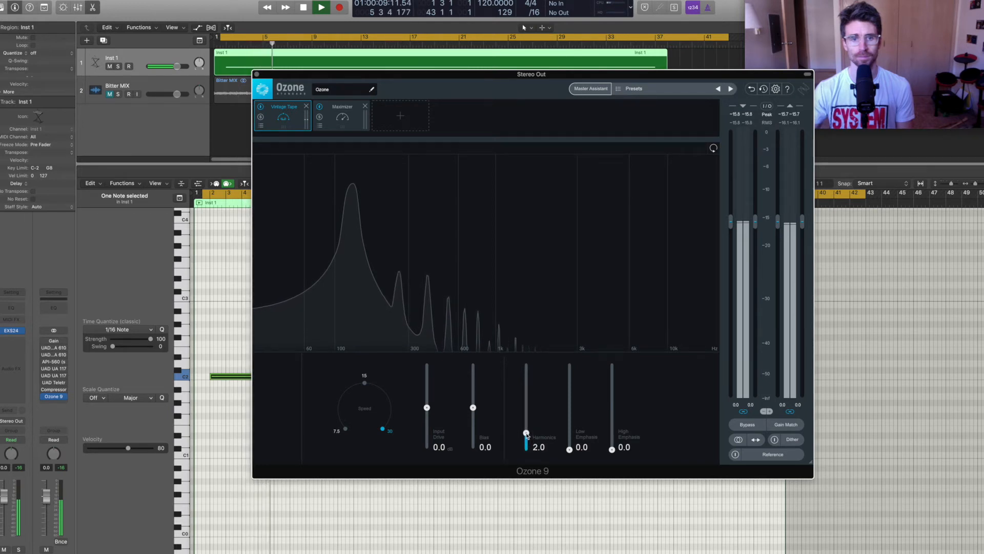
{"action": "left_click_drag", "start_coordinate": [526, 436], "coordinate": [526, 430]}
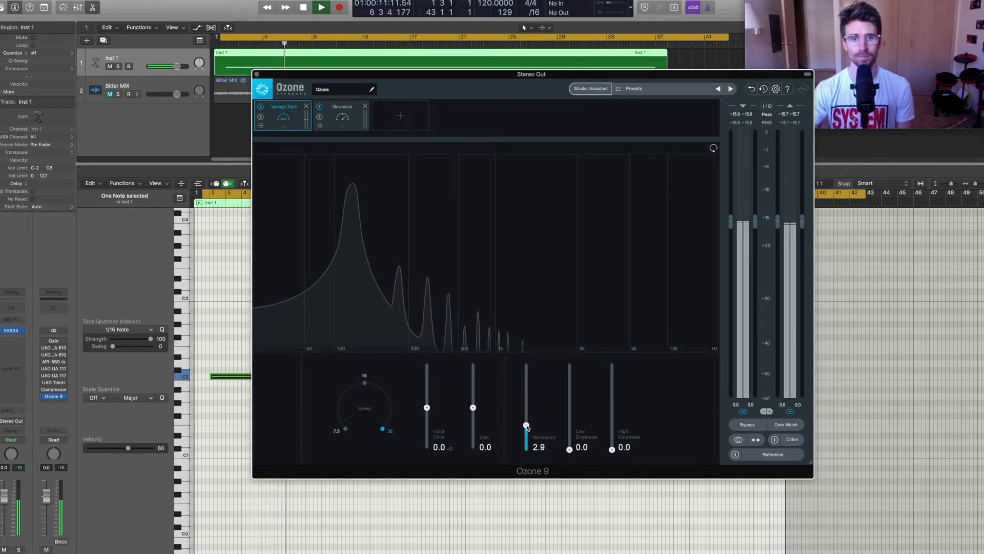
{"action": "left_click_drag", "start_coordinate": [526, 427], "coordinate": [526, 419]}
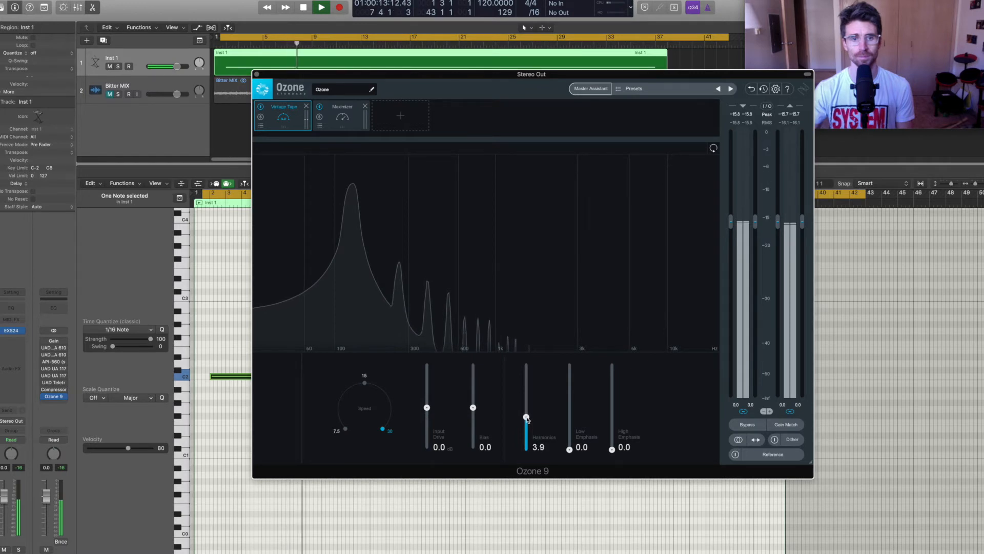
{"action": "left_click_drag", "start_coordinate": [526, 419], "coordinate": [525, 407]}
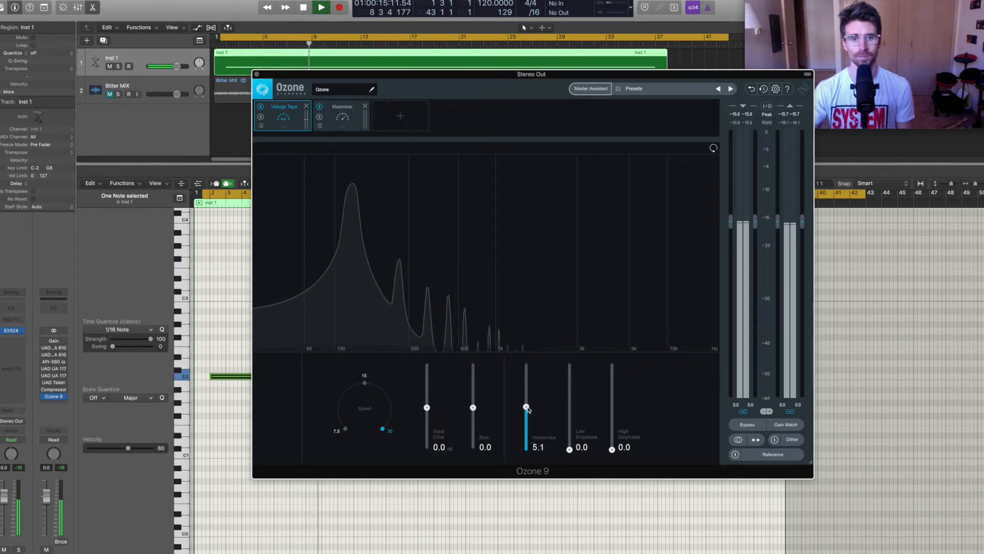
{"action": "left_click_drag", "start_coordinate": [525, 408], "coordinate": [526, 397]}
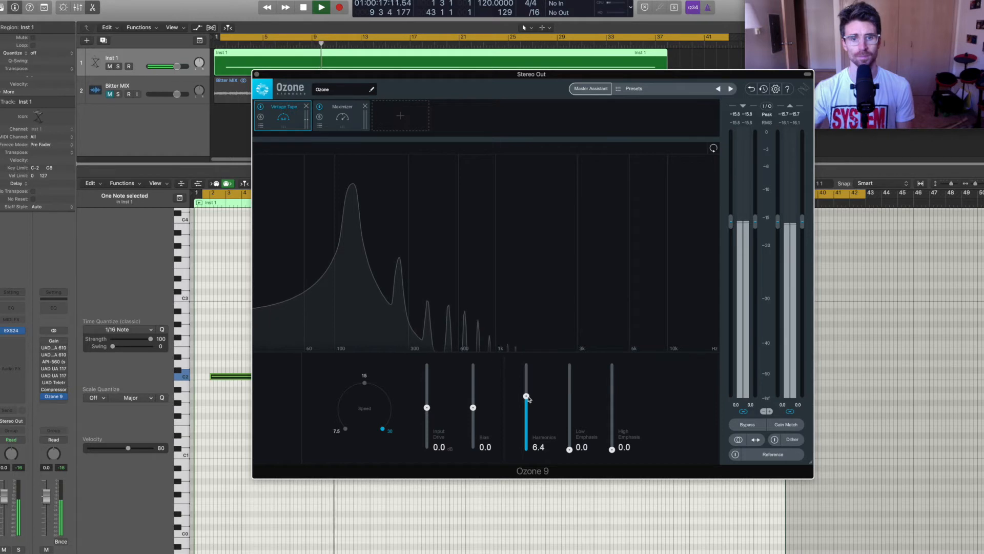
{"action": "left_click_drag", "start_coordinate": [526, 397], "coordinate": [526, 383]}
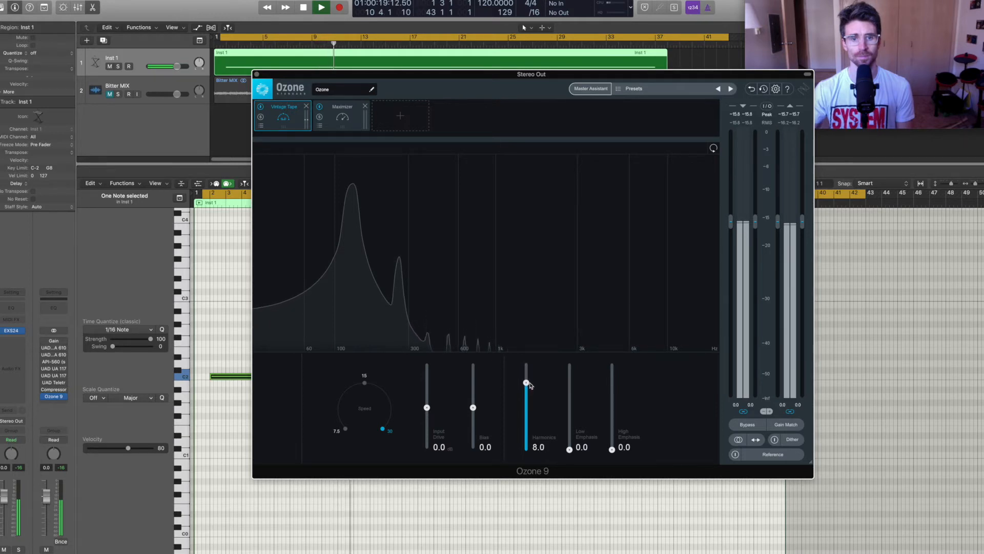
{"action": "left_click_drag", "start_coordinate": [526, 383], "coordinate": [526, 370]}
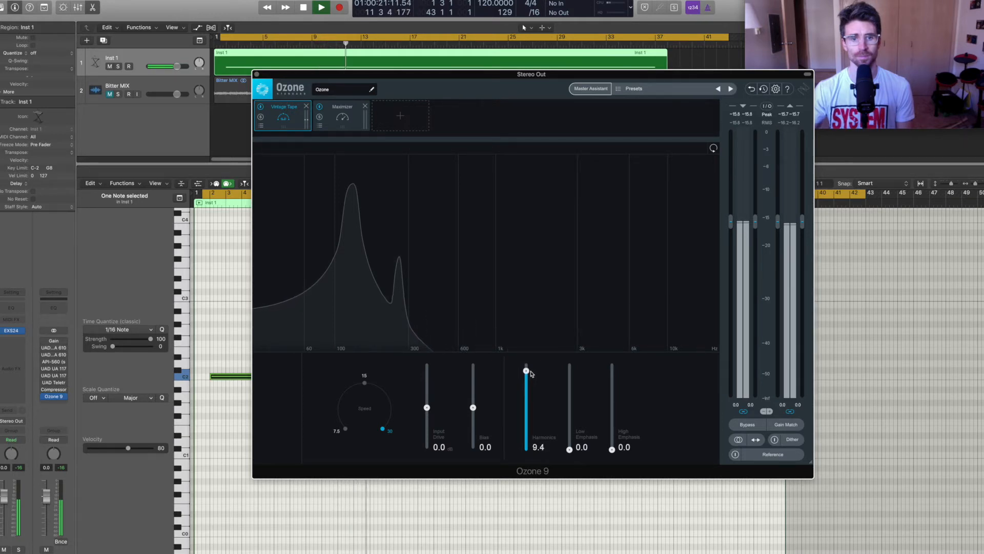
{"action": "left_click_drag", "start_coordinate": [526, 371], "coordinate": [526, 366]}
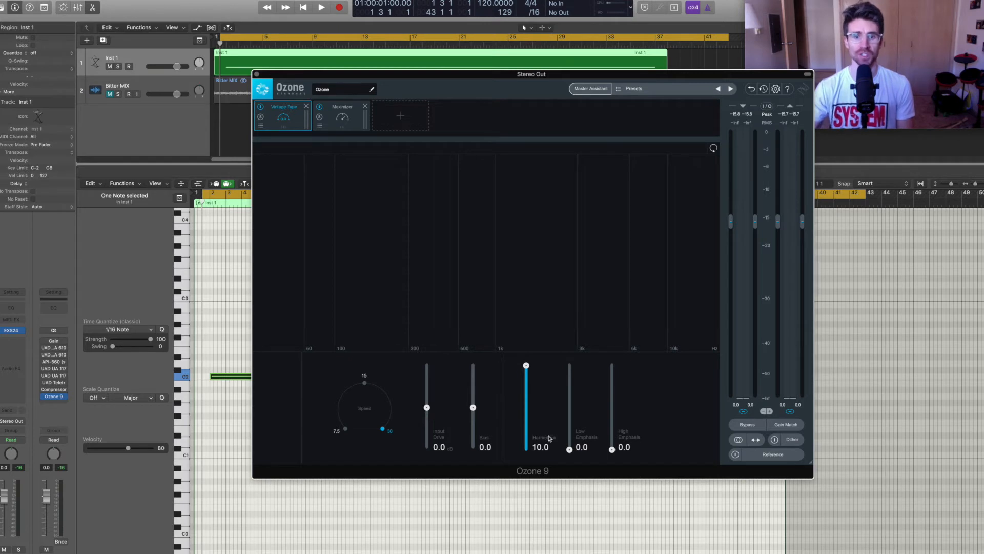
- Reset Harmonics to 0, play the sine, flip Harmonics 10 and 0 twice, then stop
{"action": "double_click", "coordinate": [539, 446]}
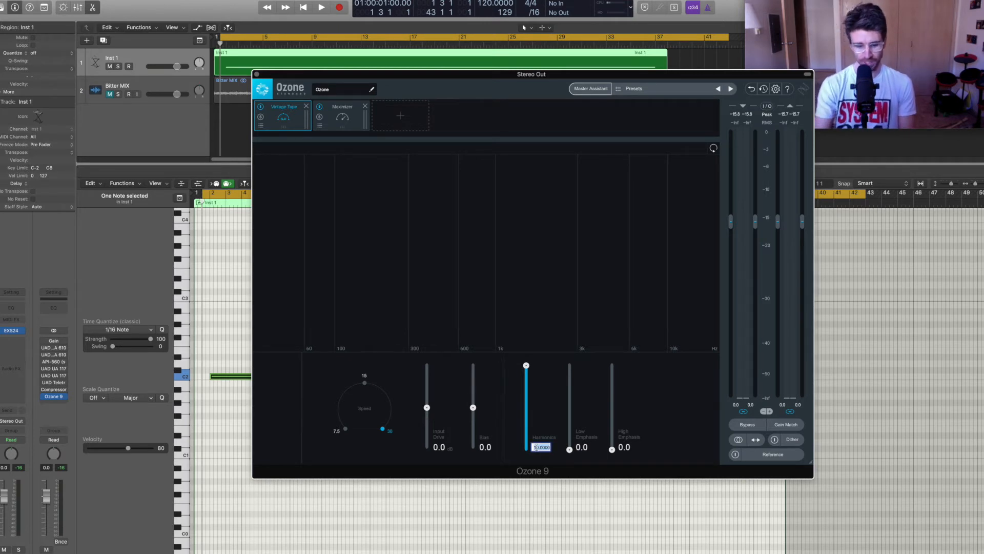
{"action": "left_click_drag", "start_coordinate": [526, 365], "coordinate": [526, 449]}
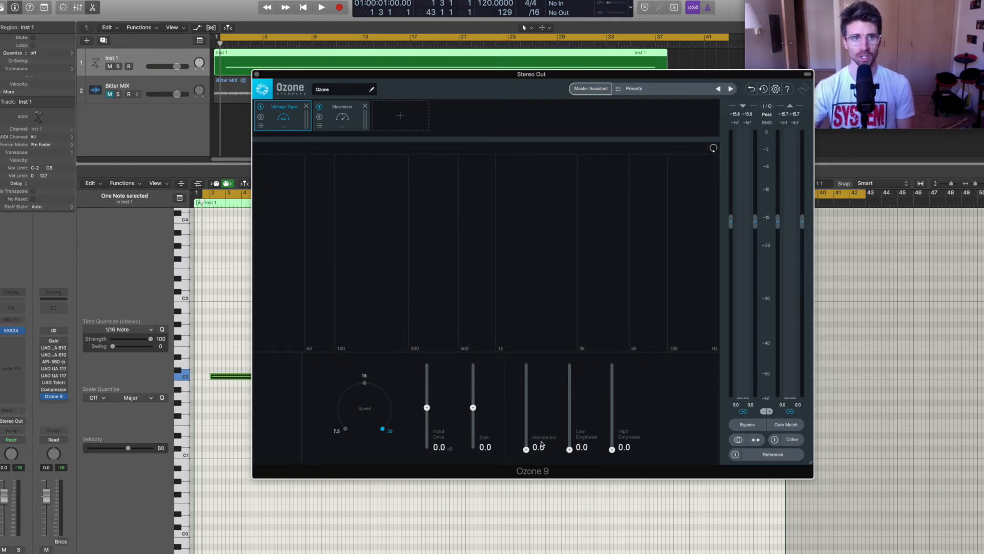
{"action": "left_click", "coordinate": [321, 7]}
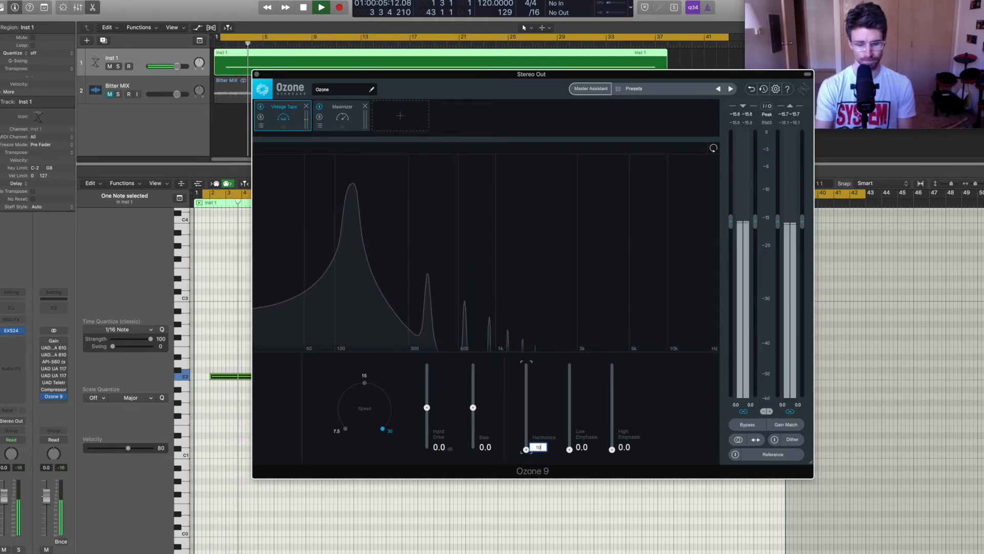
{"action": "left_click_drag", "start_coordinate": [526, 449], "coordinate": [526, 364]}
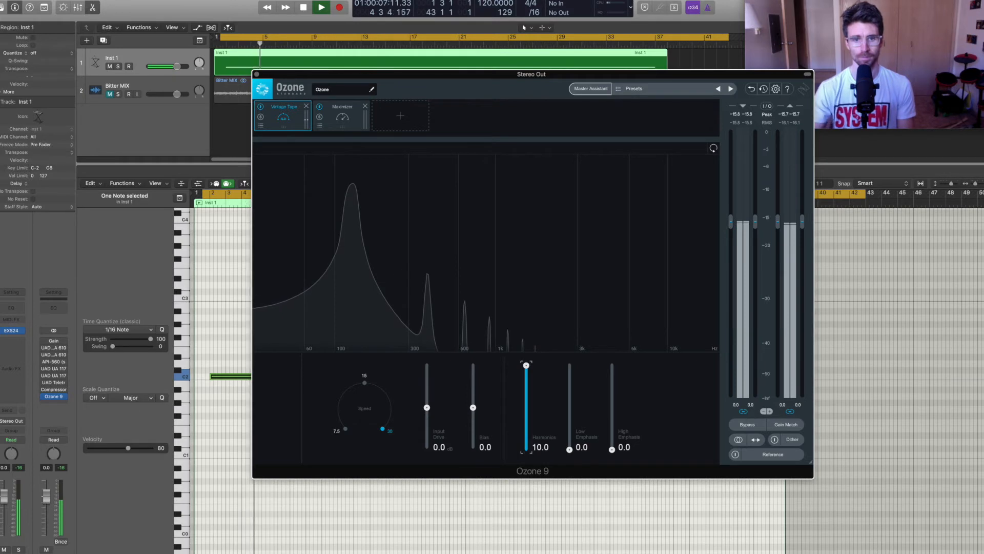
{"action": "double_click", "coordinate": [539, 446]}
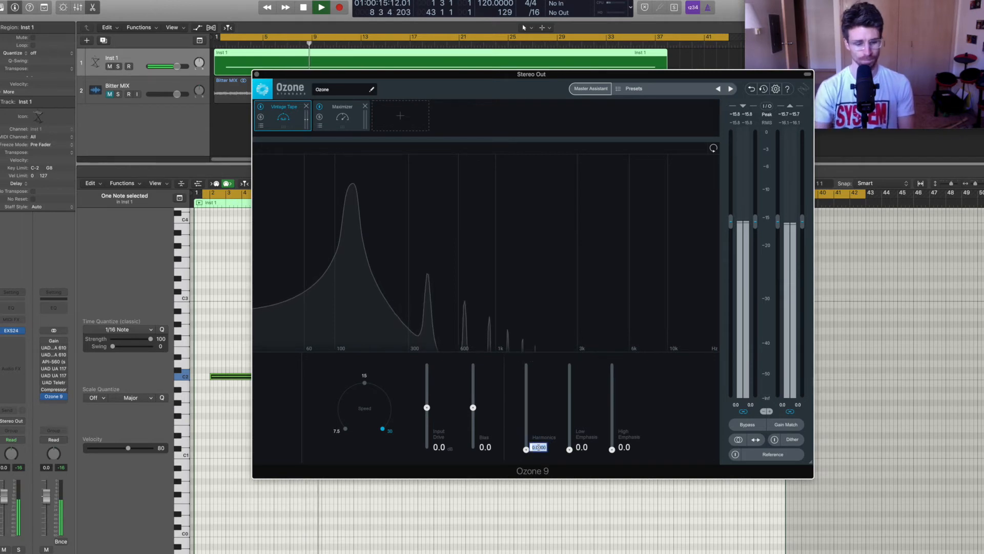
{"action": "left_click_drag", "start_coordinate": [526, 447], "coordinate": [526, 364]}
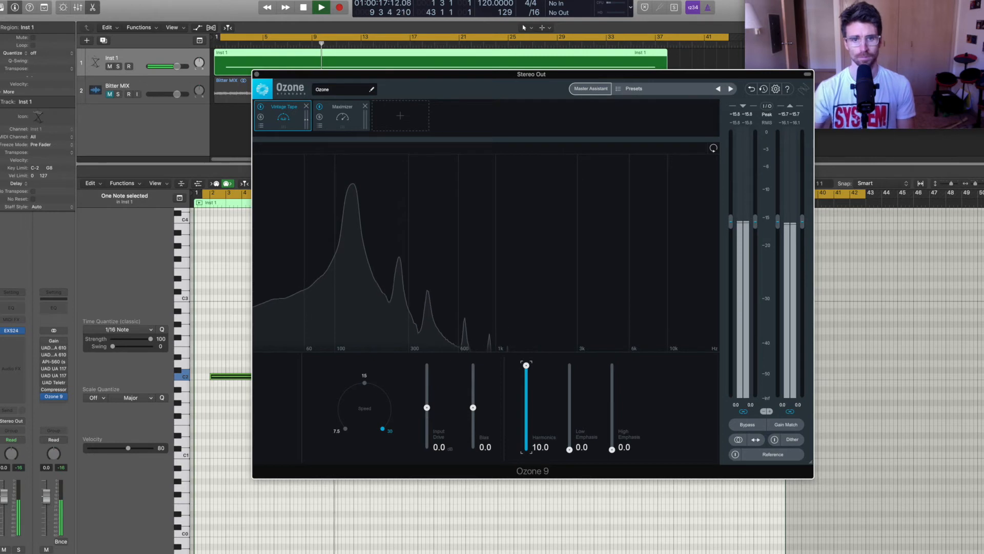
{"action": "double_click", "coordinate": [539, 447]}
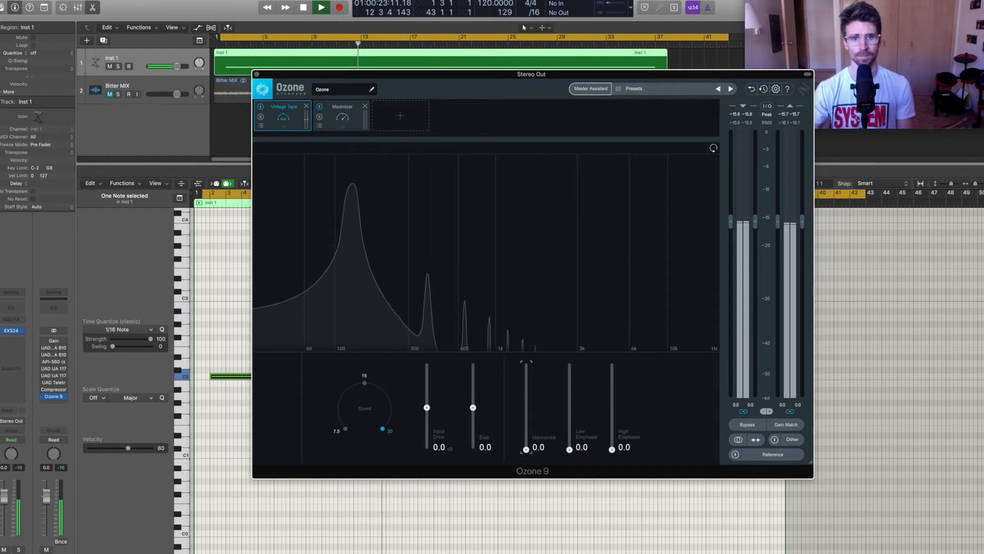
{"action": "left_click", "coordinate": [303, 7]}
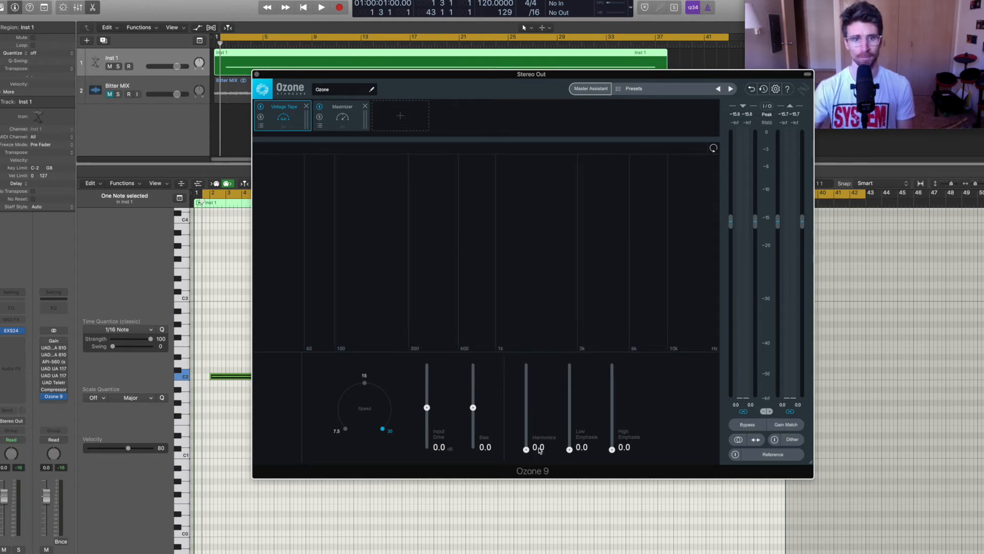
{"action": "left_click", "coordinate": [320, 6]}
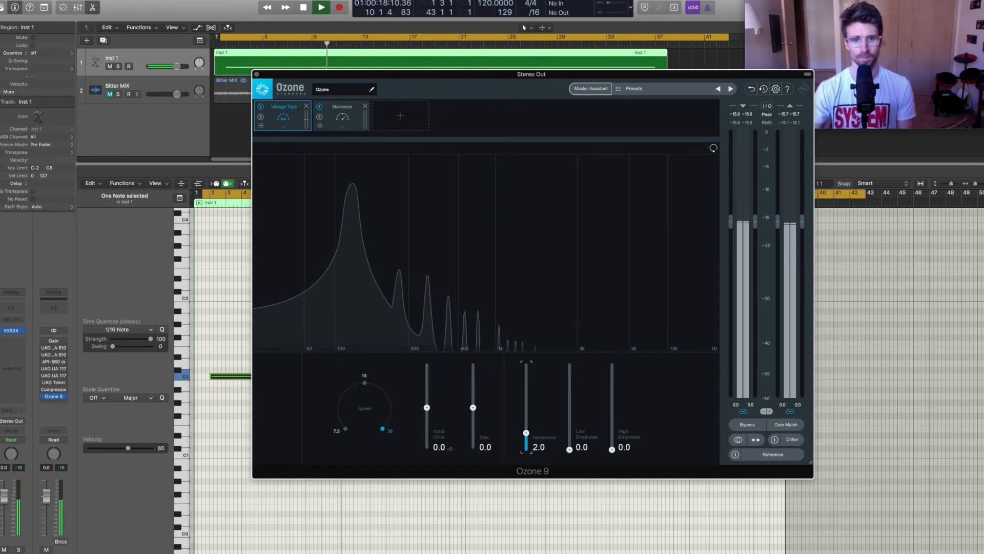
{"action": "double_click", "coordinate": [536, 447]}
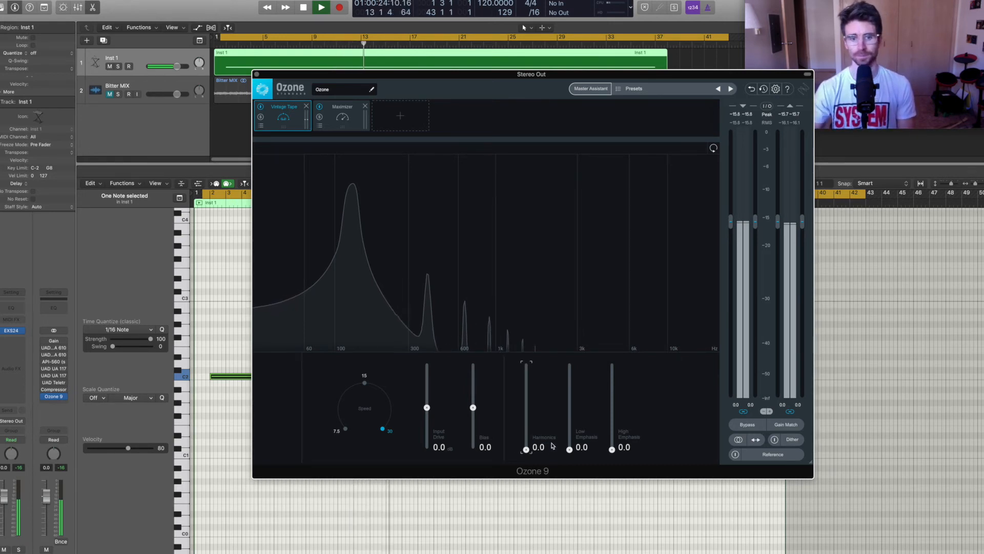
{"action": "left_click", "coordinate": [321, 7]}
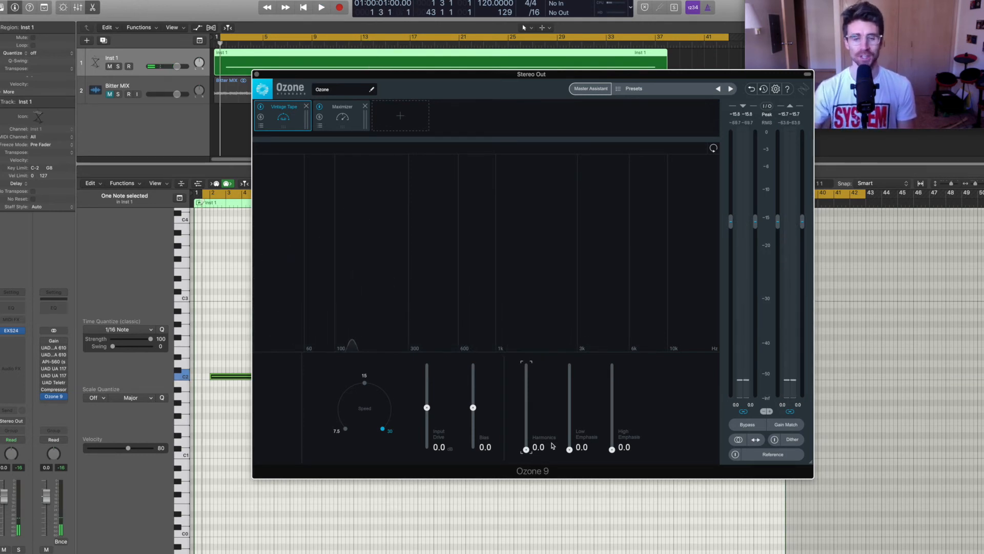
- Raise Harmonics briefly twice, returning it to 0 each time
{"action": "left_click_drag", "start_coordinate": [526, 450], "coordinate": [526, 427]}
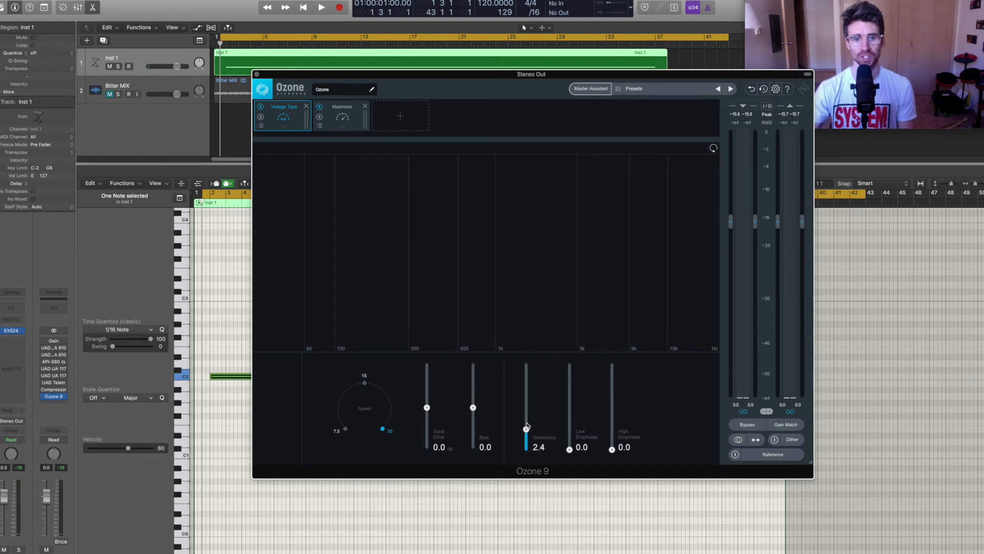
{"action": "left_click_drag", "start_coordinate": [526, 427], "coordinate": [526, 450]}
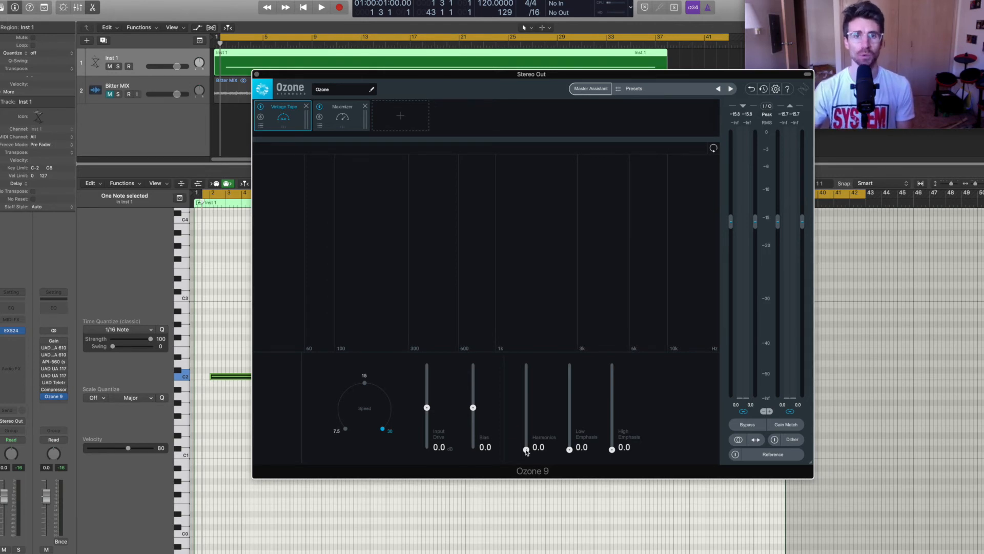
{"action": "mouse_move", "coordinate": [549, 428]}
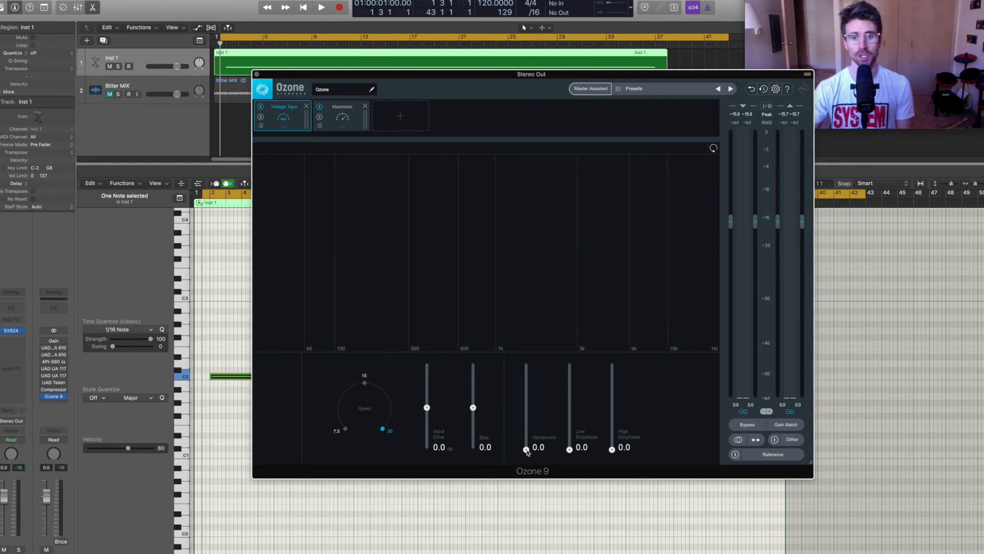
{"action": "left_click_drag", "start_coordinate": [526, 451], "coordinate": [526, 391]}
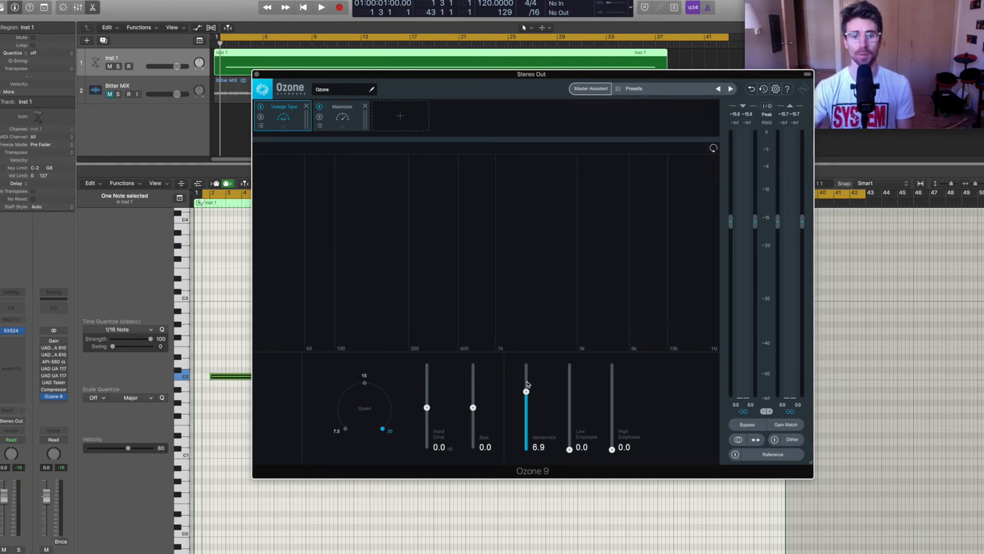
{"action": "left_click_drag", "start_coordinate": [526, 391], "coordinate": [526, 449]}
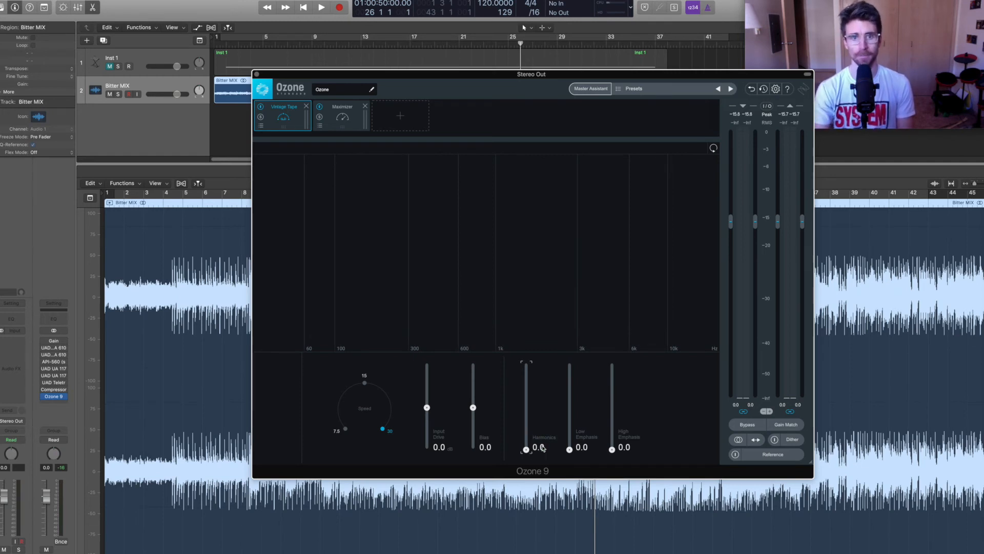
- Play Bitter MIX and switch Harmonics between 10 and 0 twice, ending at 0
{"action": "left_click", "coordinate": [321, 7]}
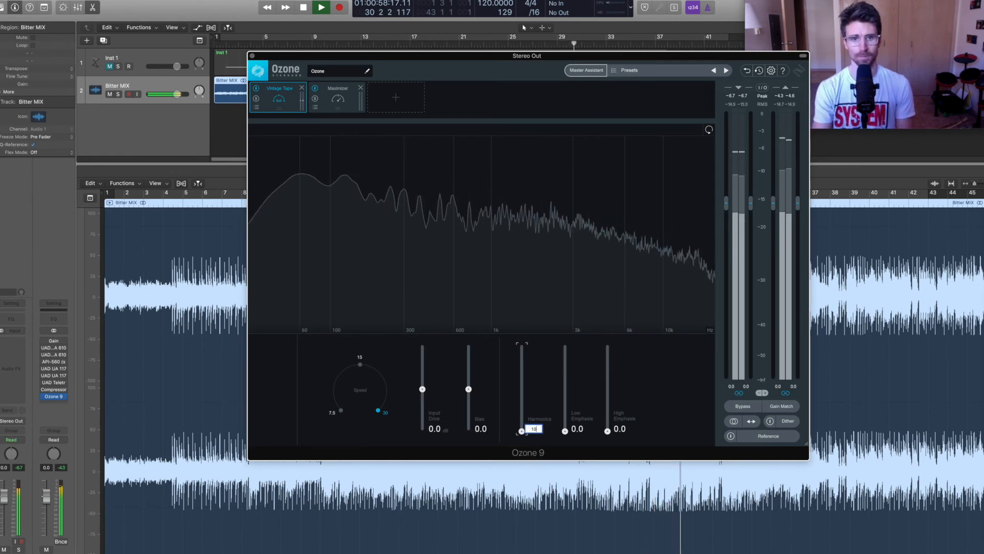
{"action": "left_click_drag", "start_coordinate": [521, 430], "coordinate": [522, 346]}
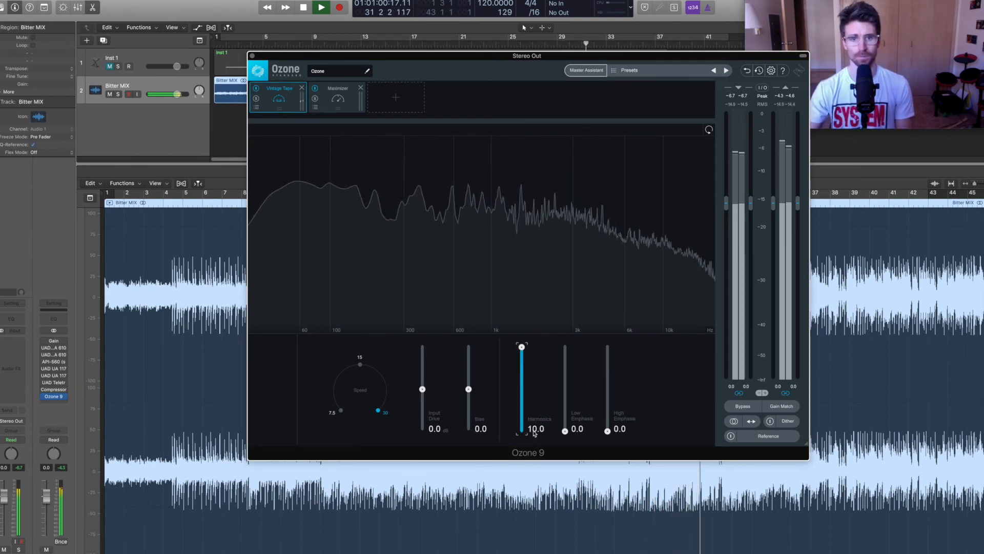
{"action": "double_click", "coordinate": [537, 429]}
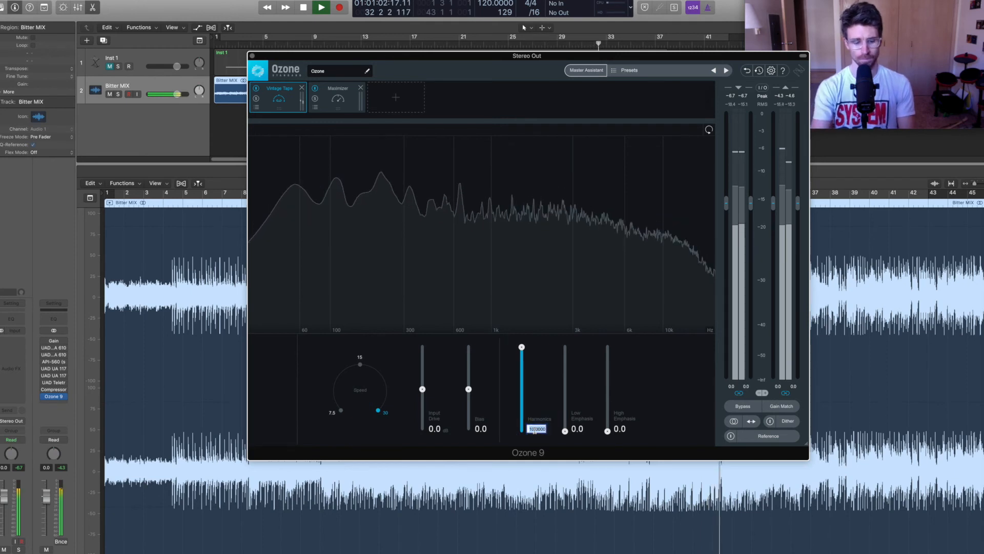
{"action": "type", "text": "0"}
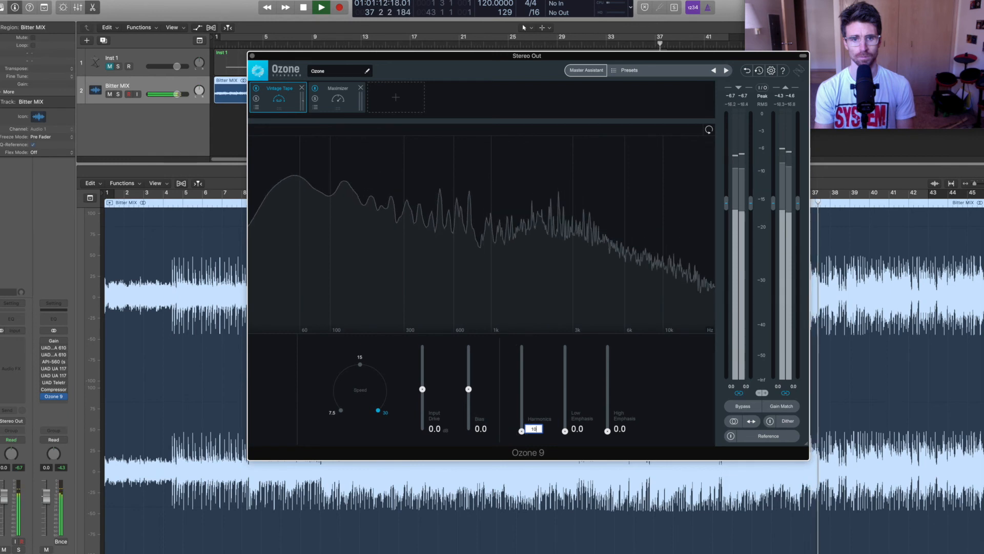
{"action": "left_click_drag", "start_coordinate": [522, 429], "coordinate": [522, 346]}
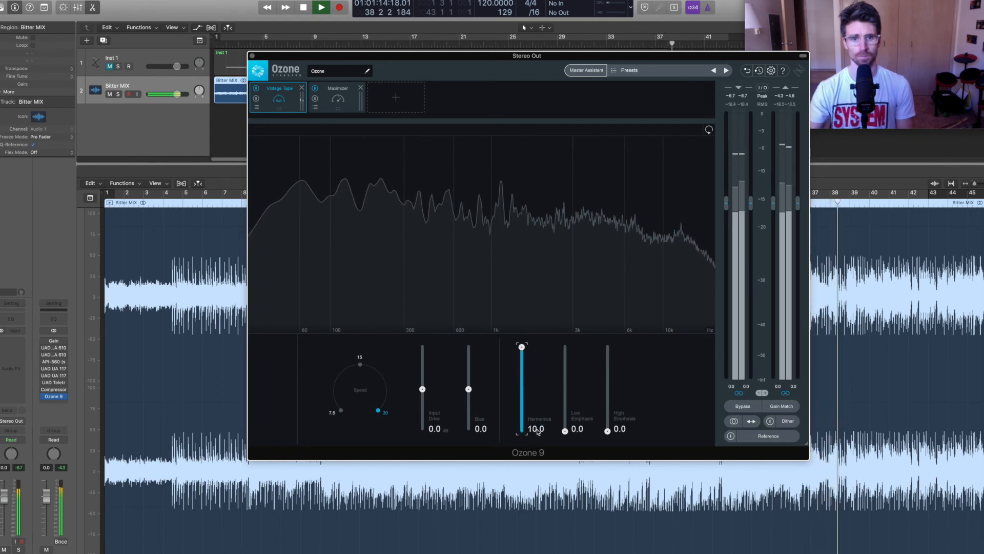
{"action": "double_click", "coordinate": [535, 428]}
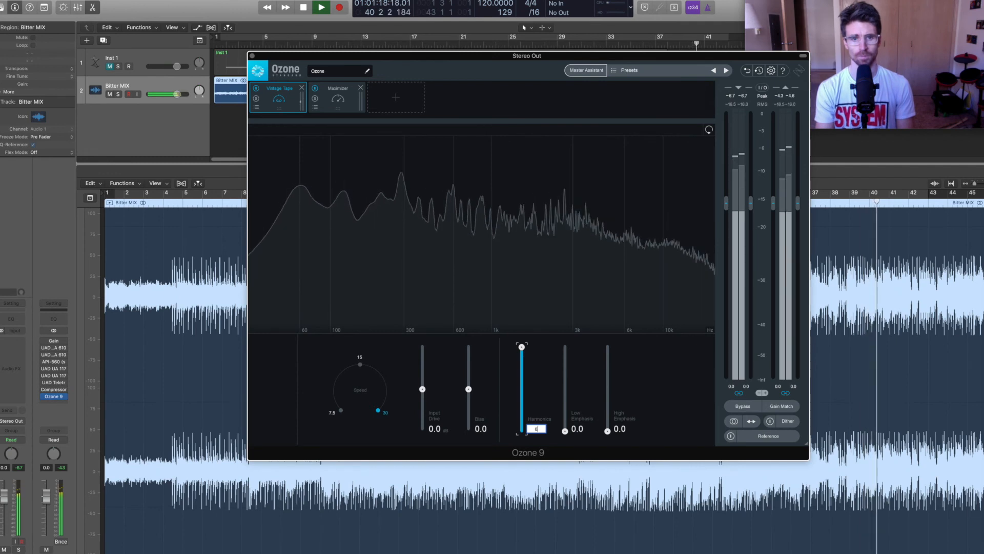
{"action": "left_click_drag", "start_coordinate": [520, 346], "coordinate": [521, 431]}
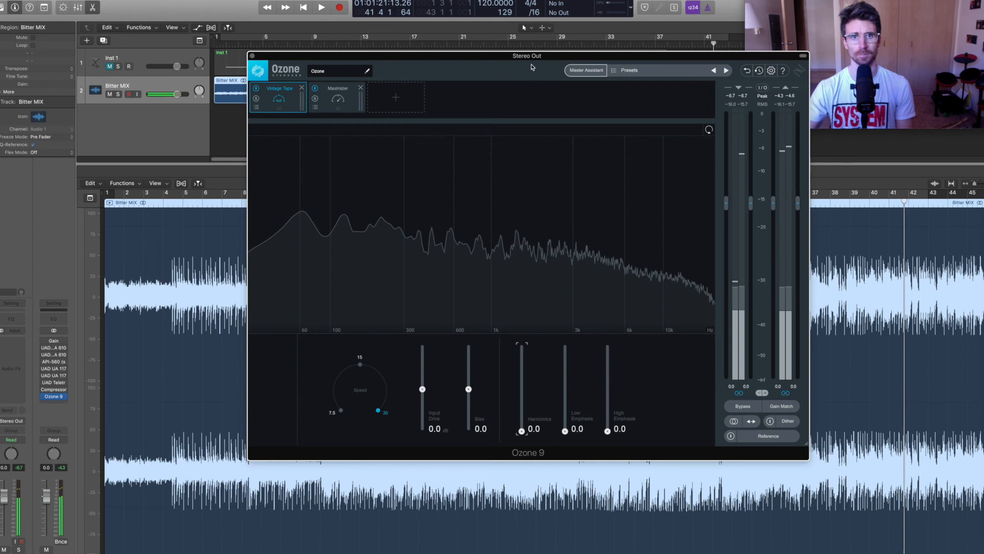
{"action": "left_click_drag", "start_coordinate": [528, 56], "coordinate": [528, 66]}
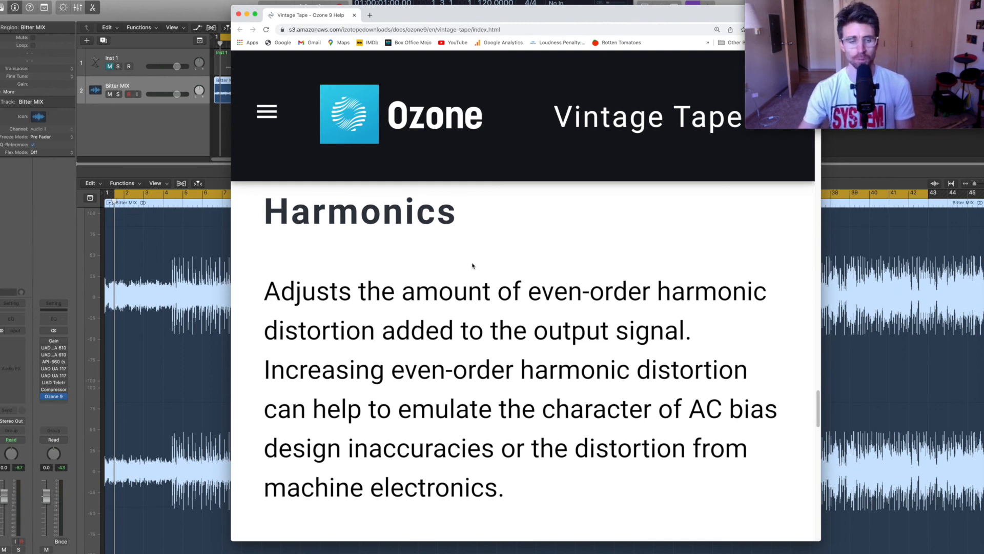
{"action": "mouse_move", "coordinate": [456, 260]}
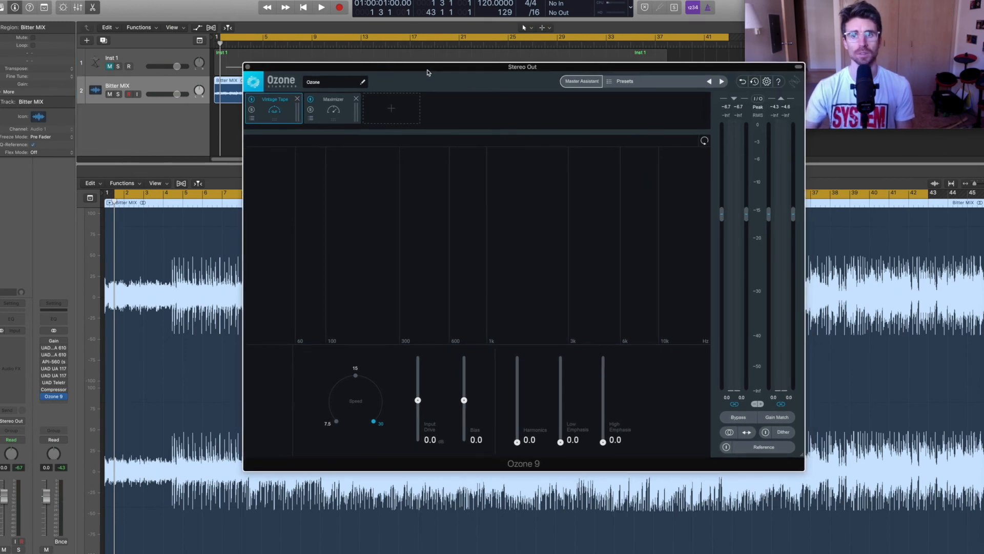
{"action": "mouse_move", "coordinate": [507, 334]}
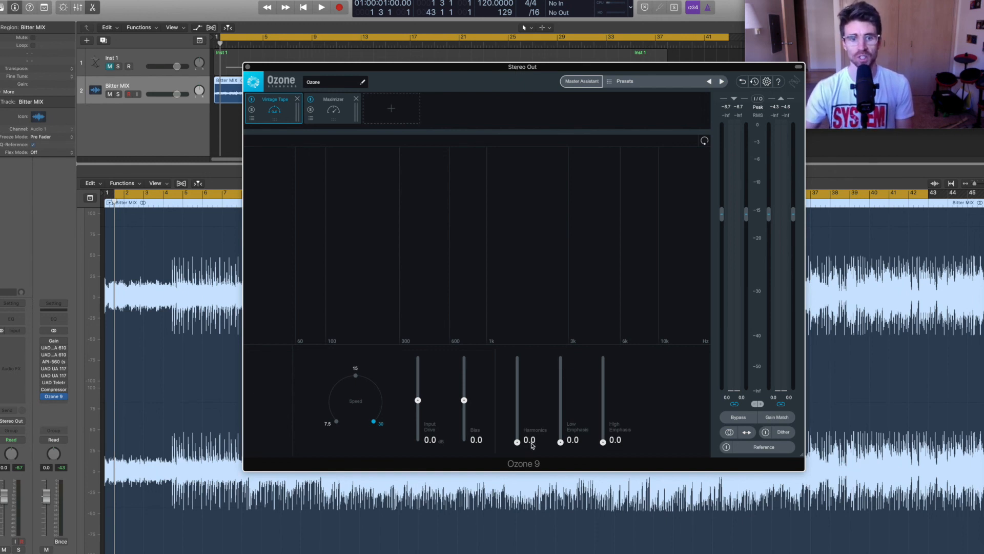
{"action": "mouse_move", "coordinate": [518, 216]}
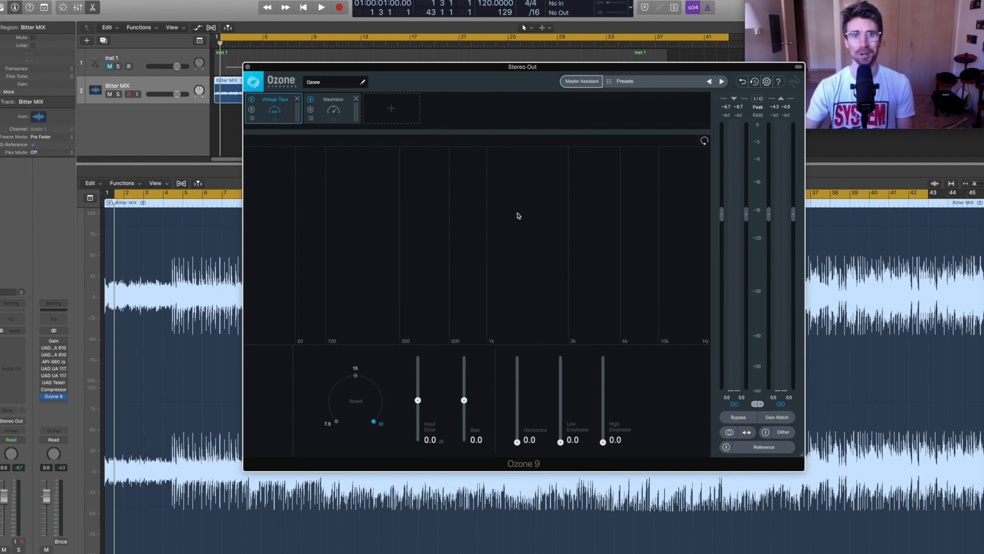